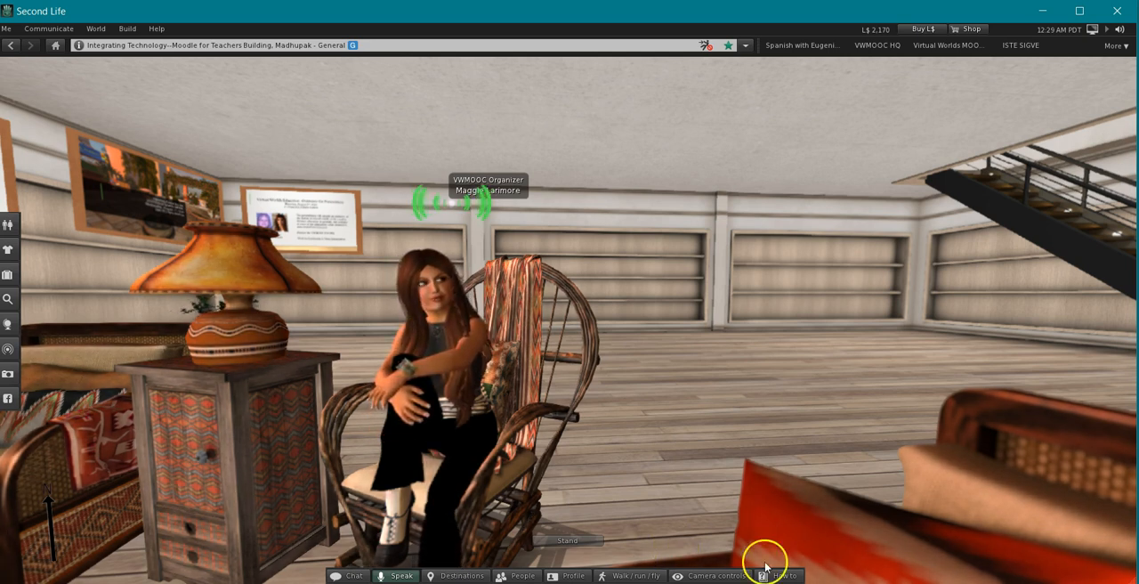
mouse_move(290, 518)
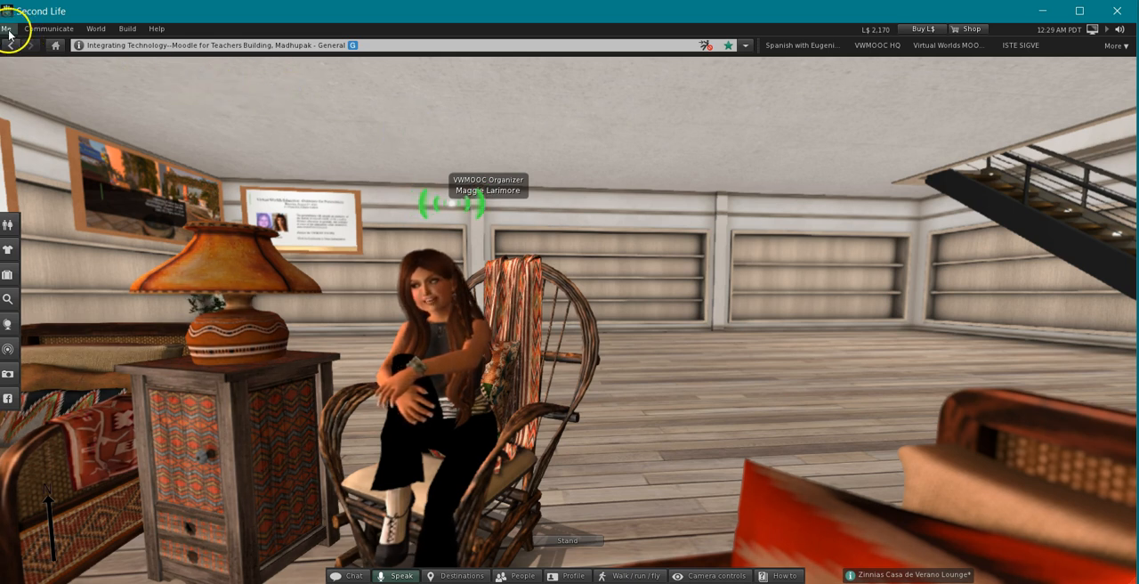
Step: From Me > Toolbar buttons, move the window aside and clear all toolbars, confirming with OK
click(8, 28)
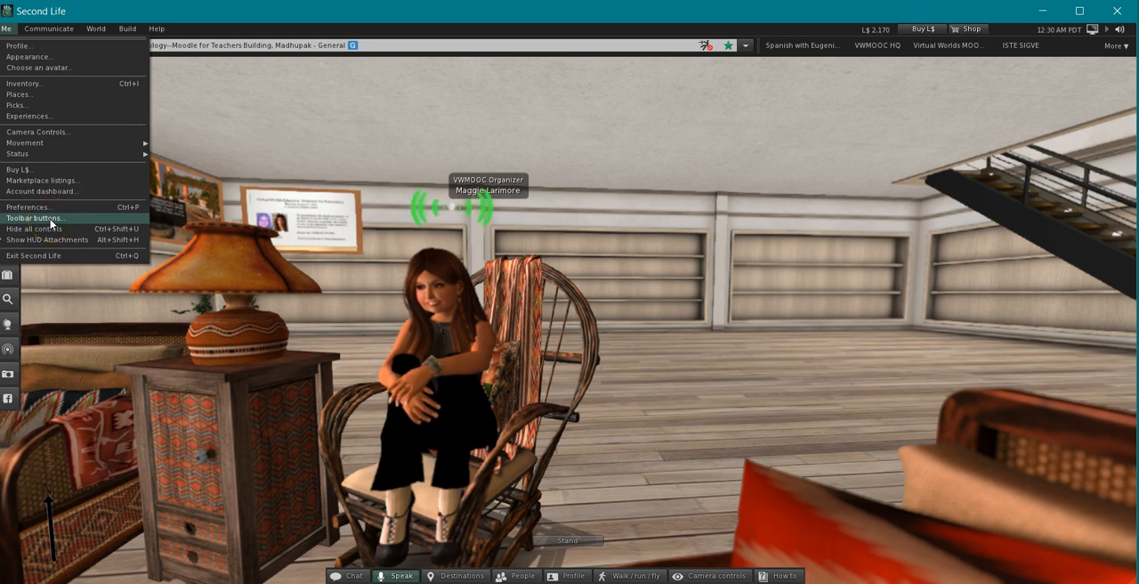
click(37, 217)
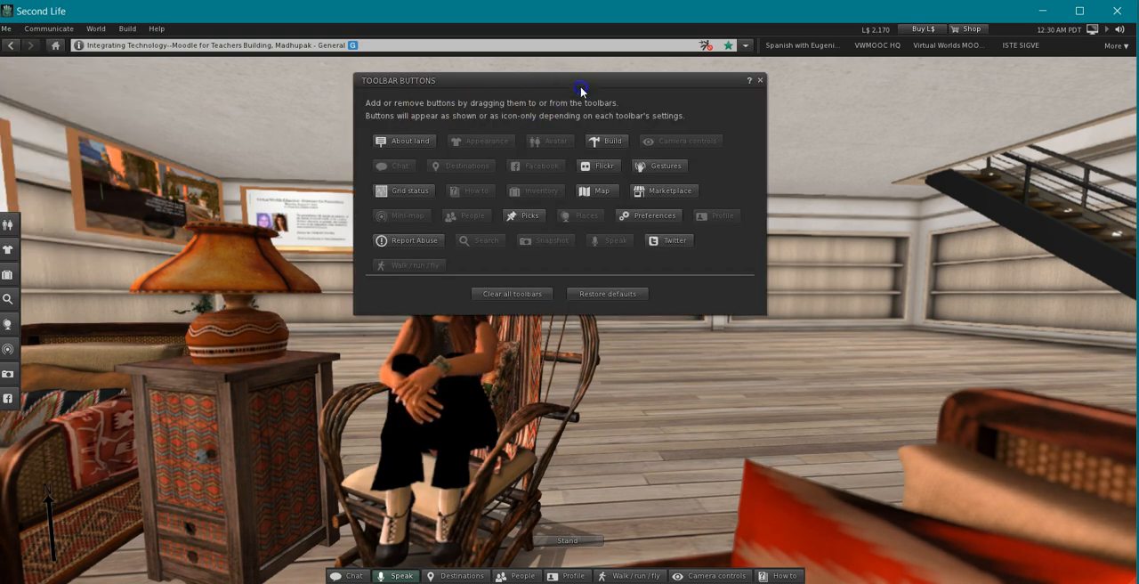
drag(580, 89, 519, 74)
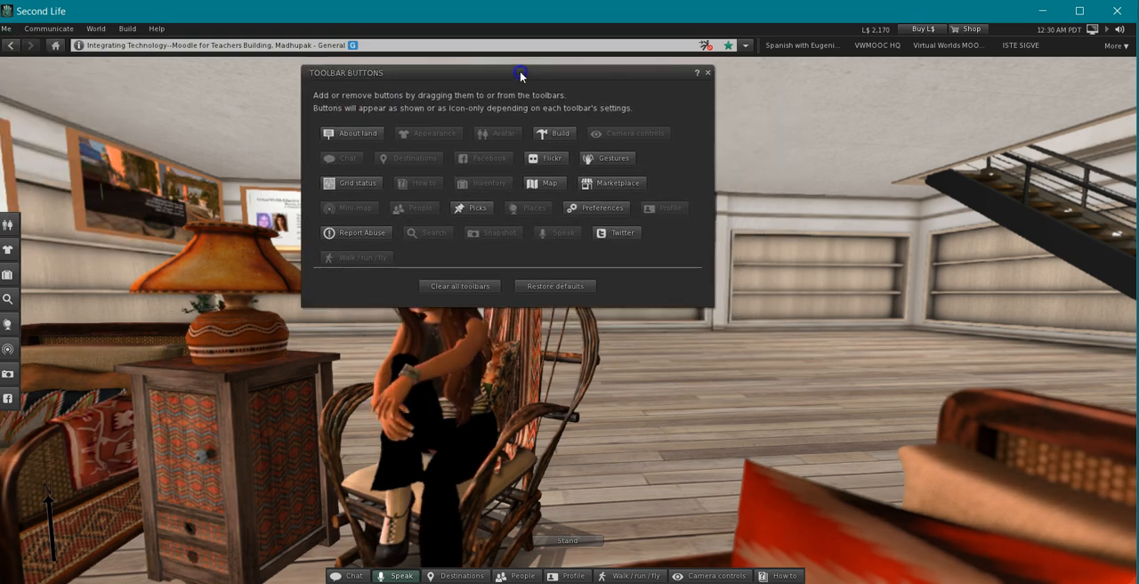
drag(519, 73, 740, 111)
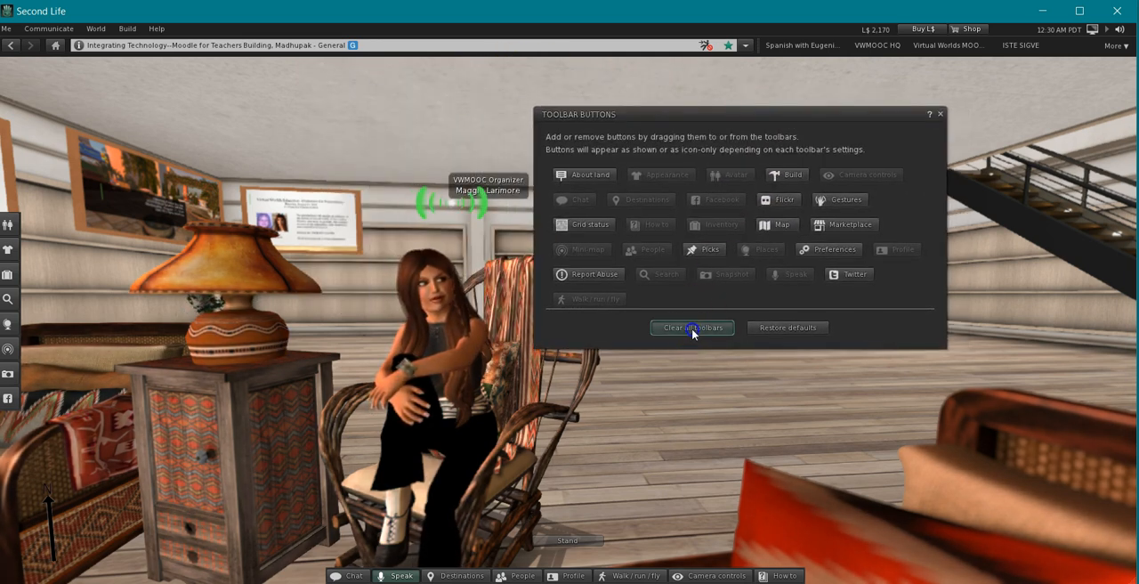
click(692, 327)
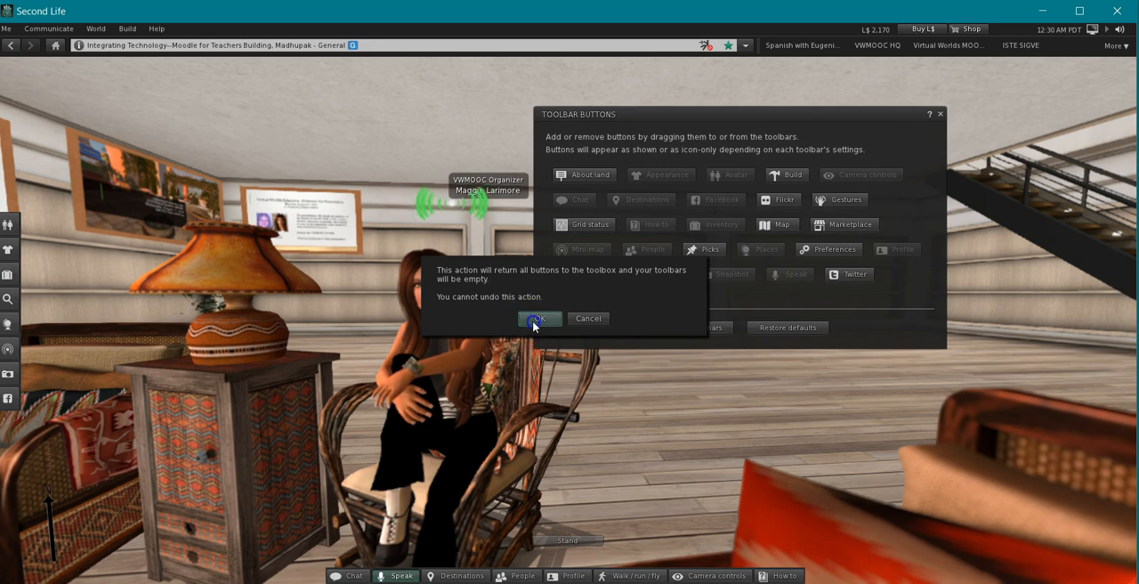
click(537, 319)
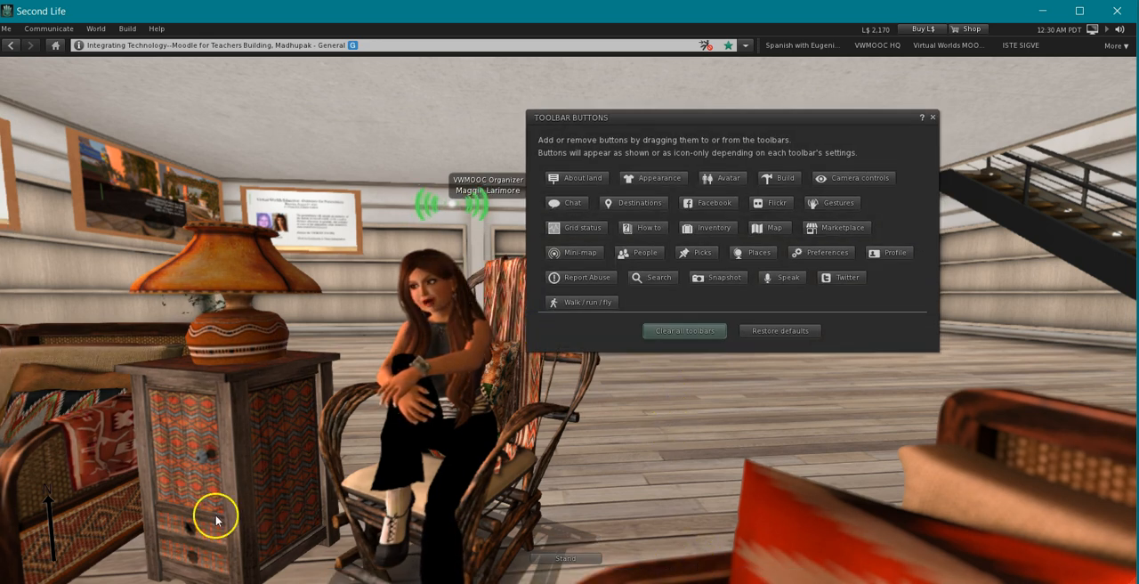
mouse_move(724, 382)
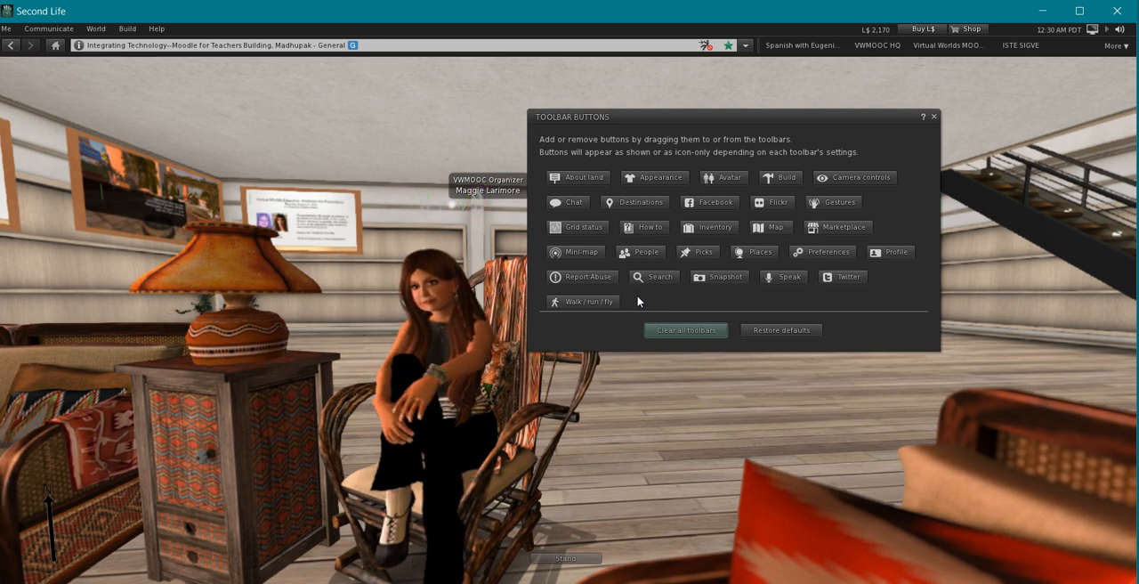
Step: Place the Walk/run/fly button onto the bottom toolbar
click(584, 301)
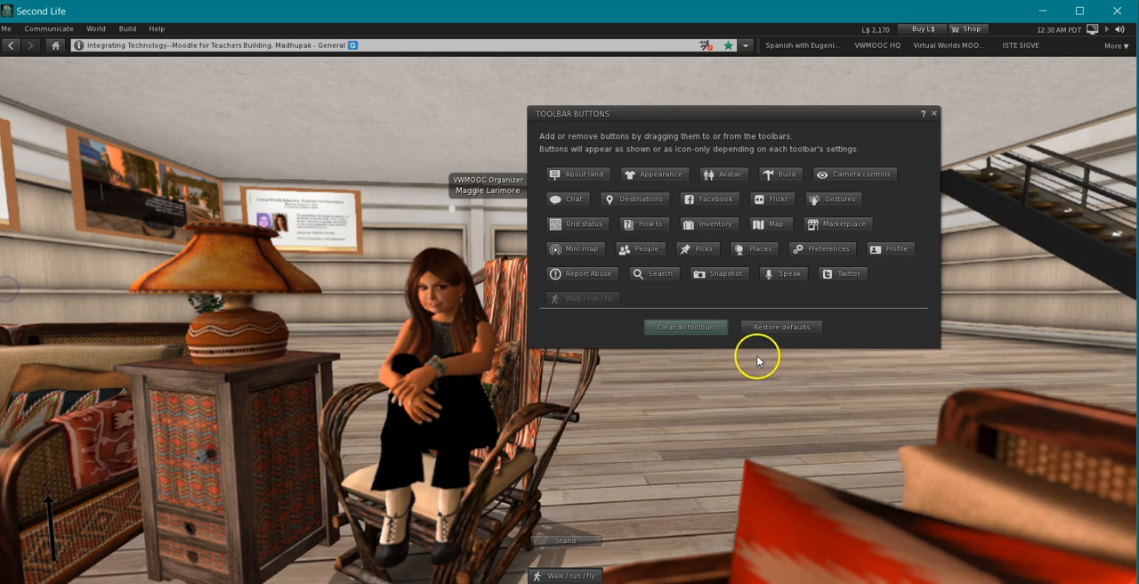
mouse_move(744, 399)
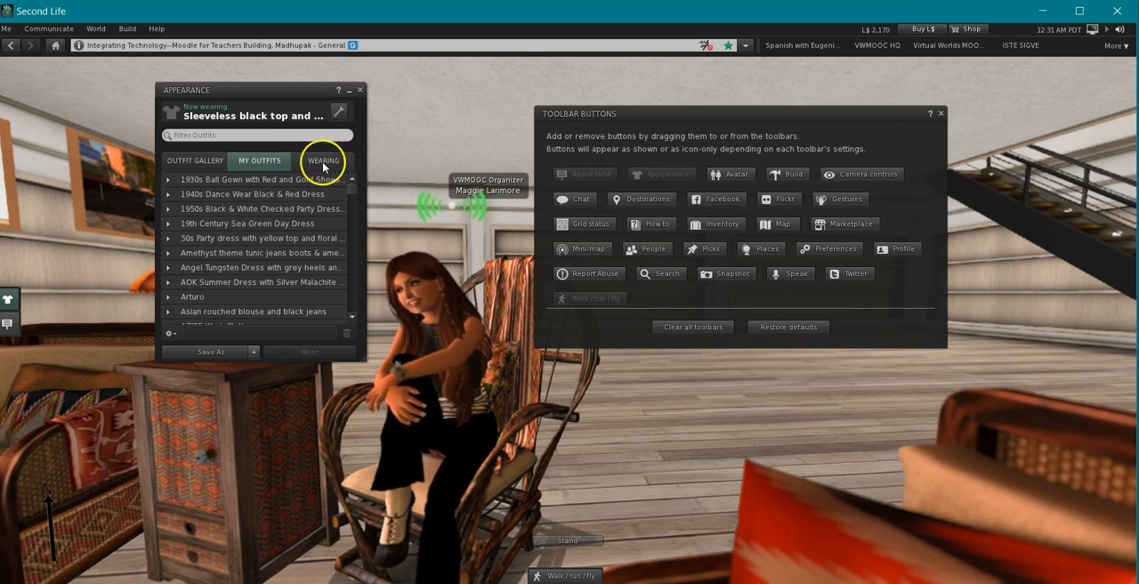
Step: Check the Wearing list, close Appearance and drag a button toward the toolbar
click(322, 160)
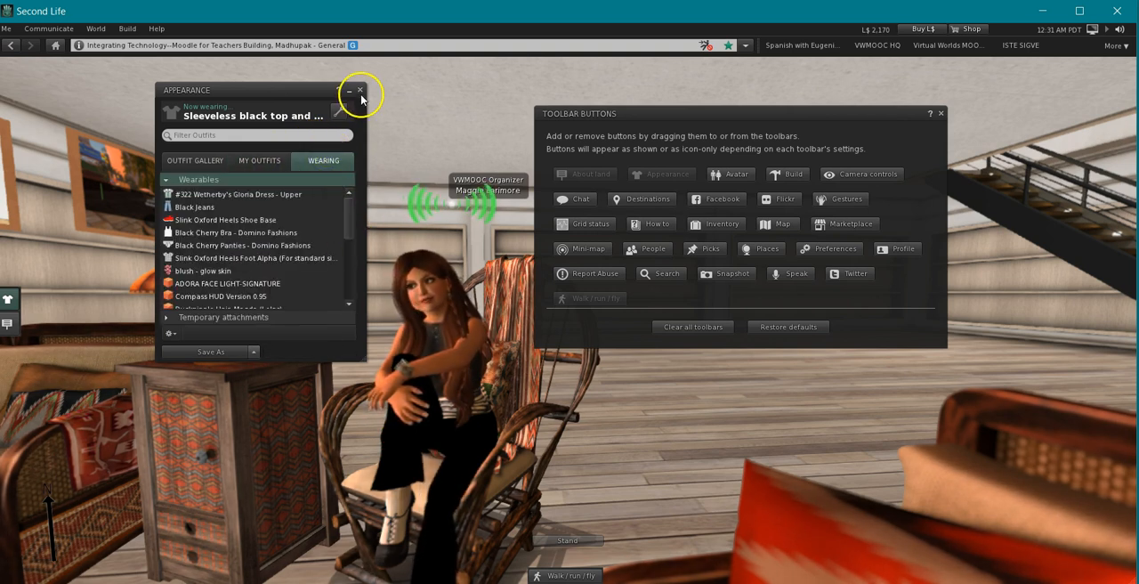
click(359, 89)
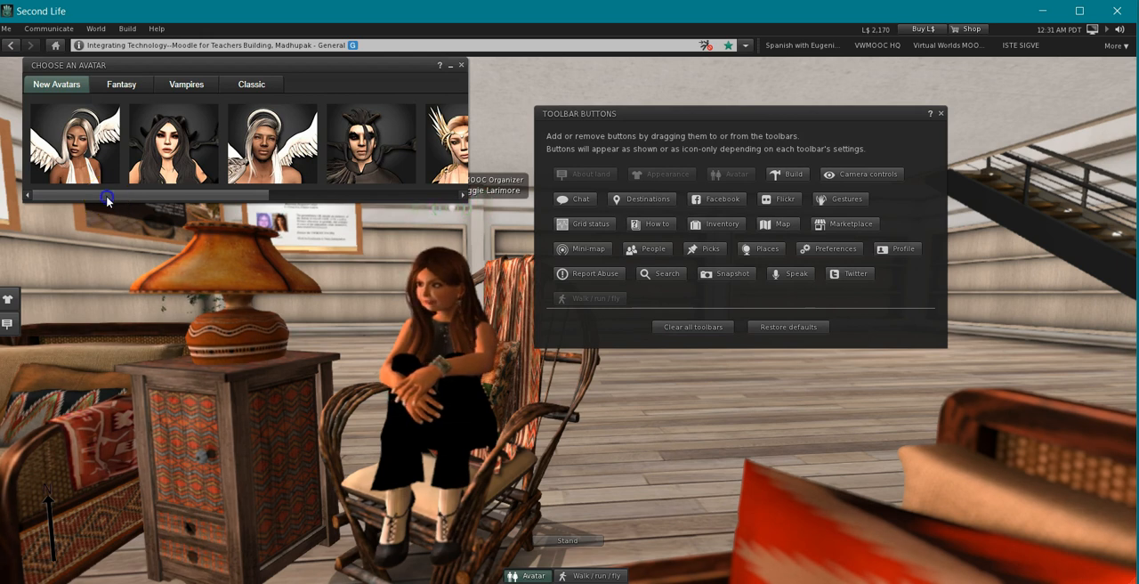
drag(106, 196, 276, 196)
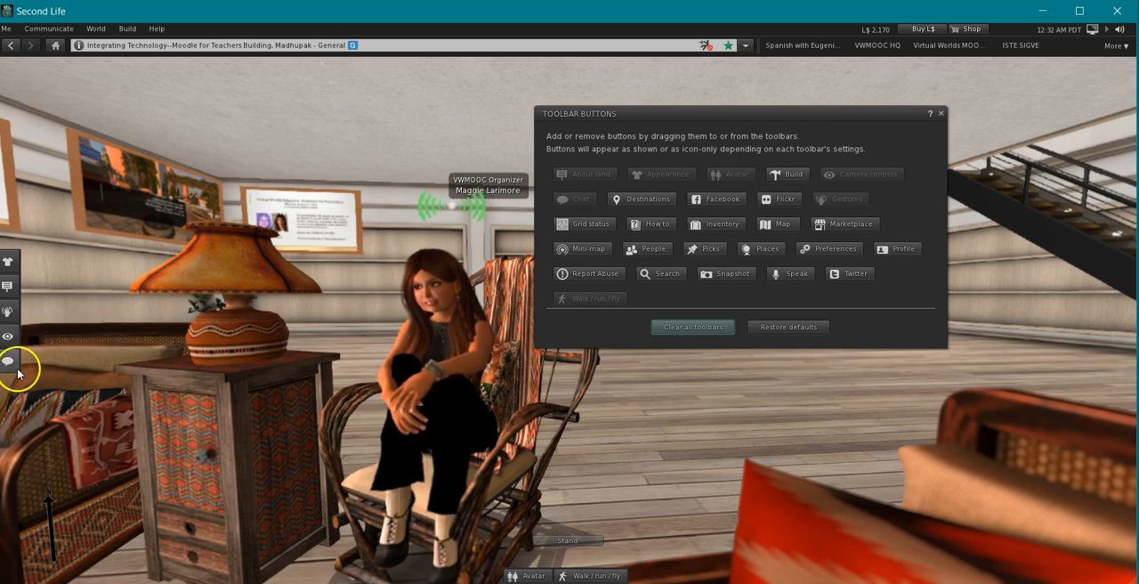
mouse_move(461, 262)
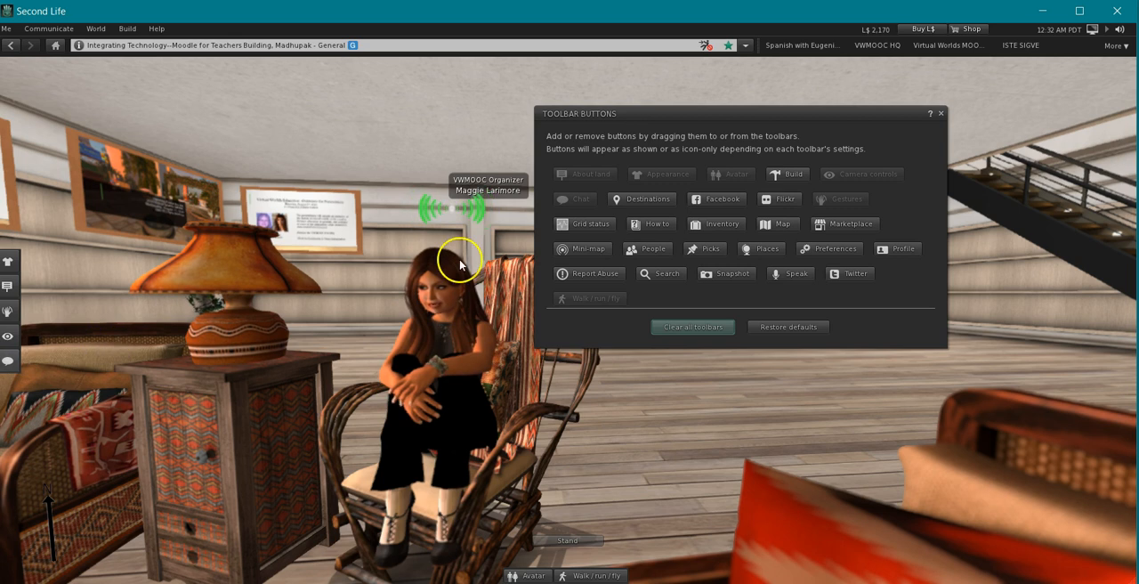
mouse_move(852, 559)
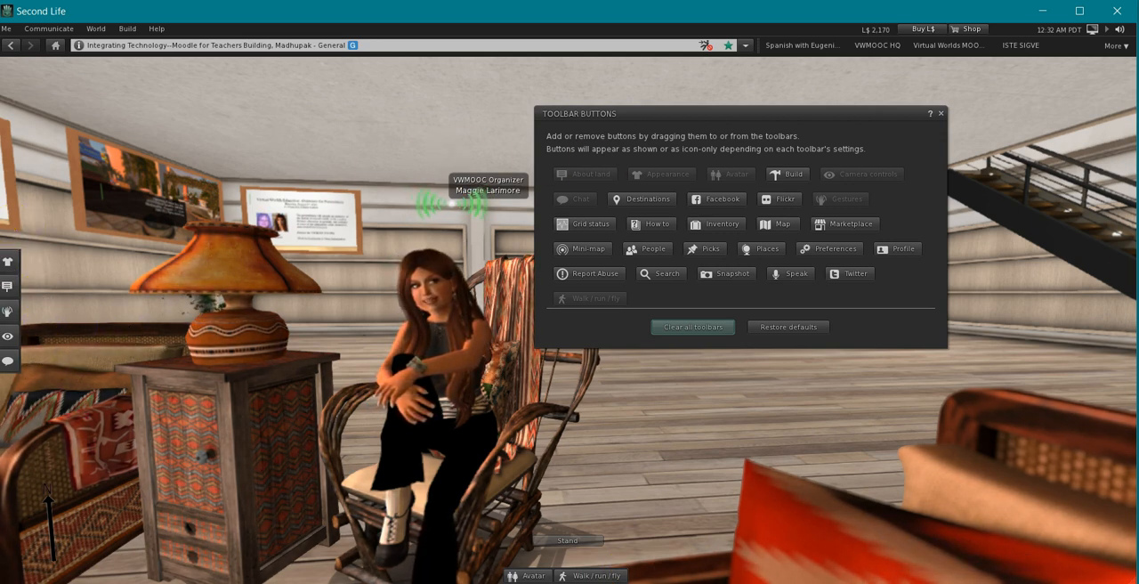
mouse_move(708, 242)
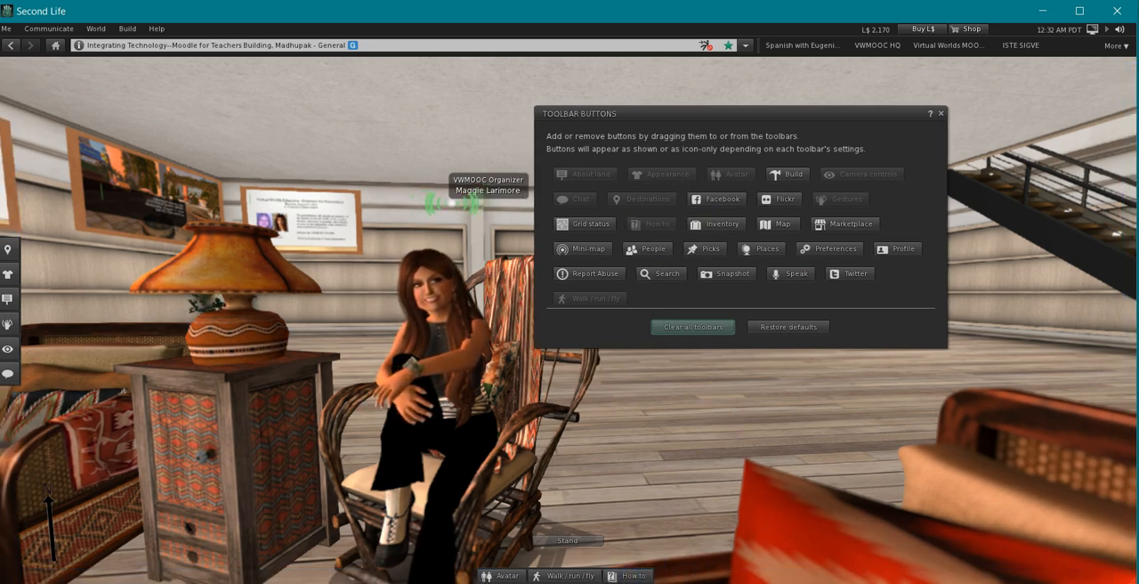
mouse_move(701, 235)
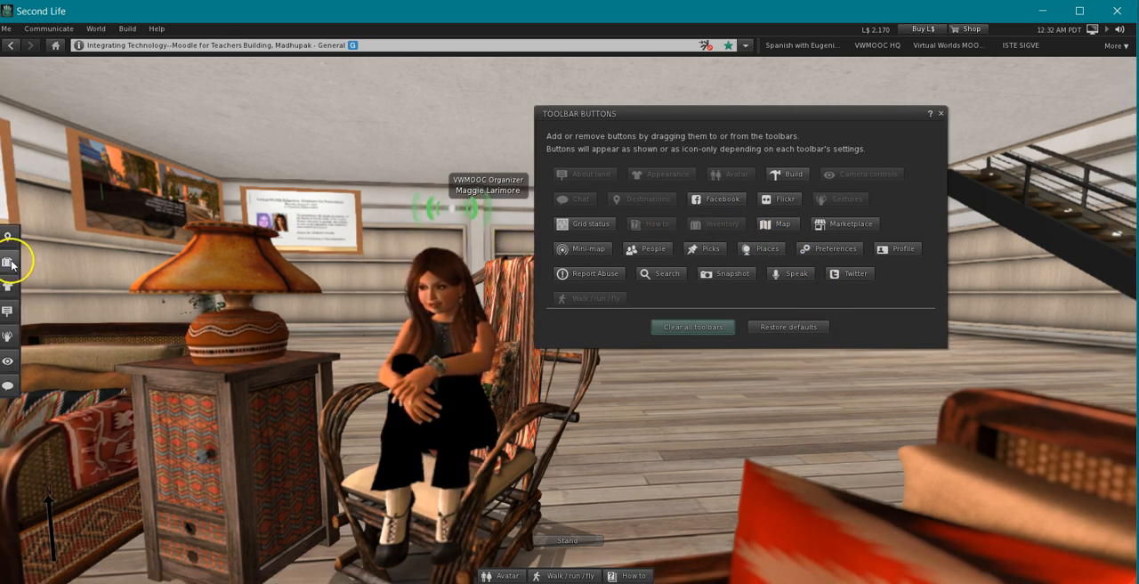
mouse_move(7, 260)
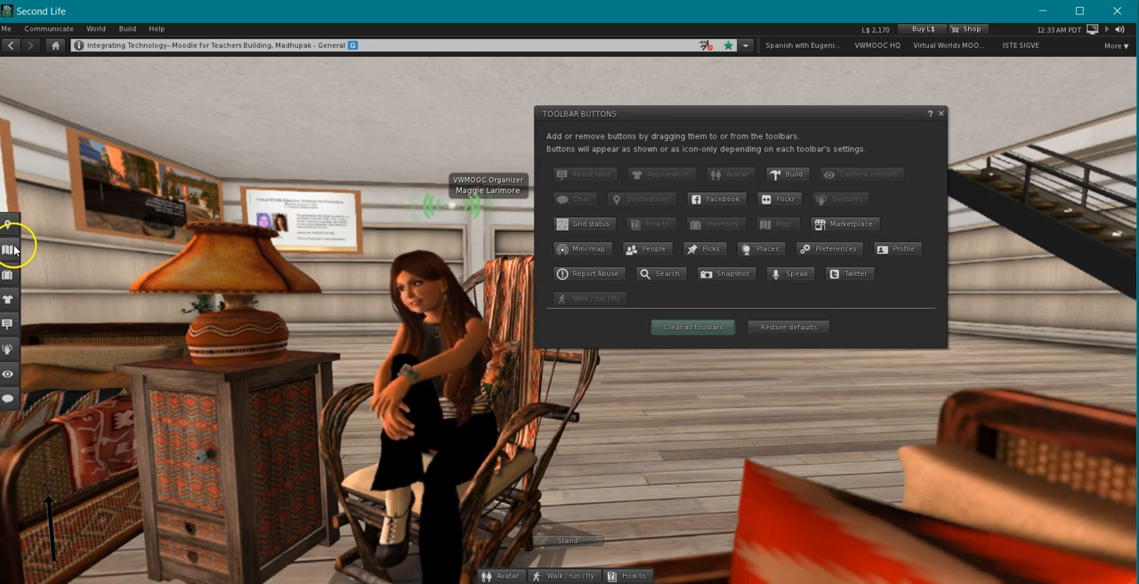
Step: Show the world map and zoom it out to the whole continent
click(9, 249)
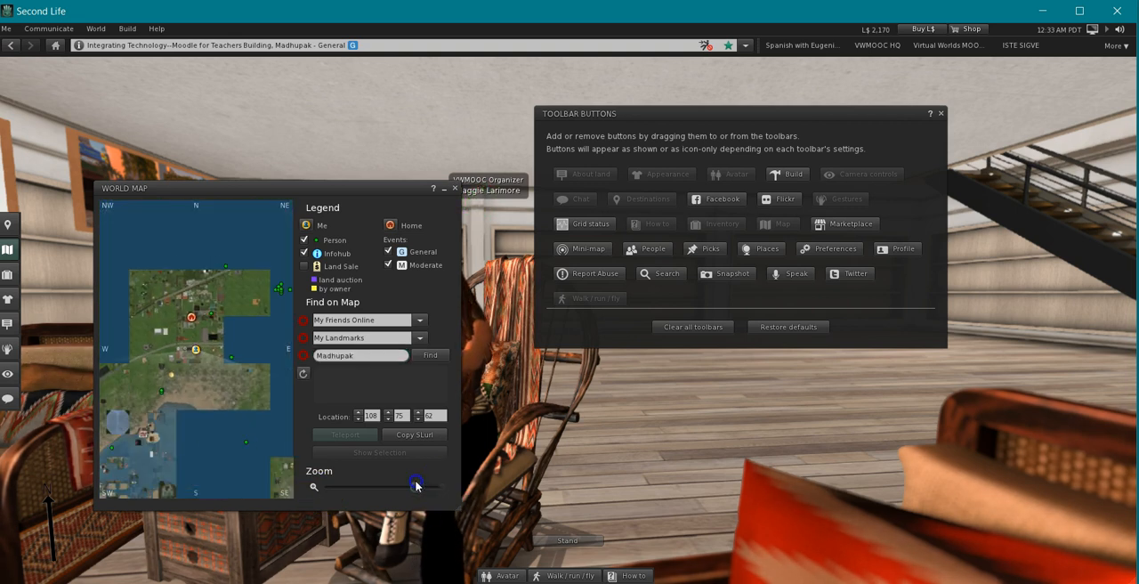
drag(417, 484, 398, 484)
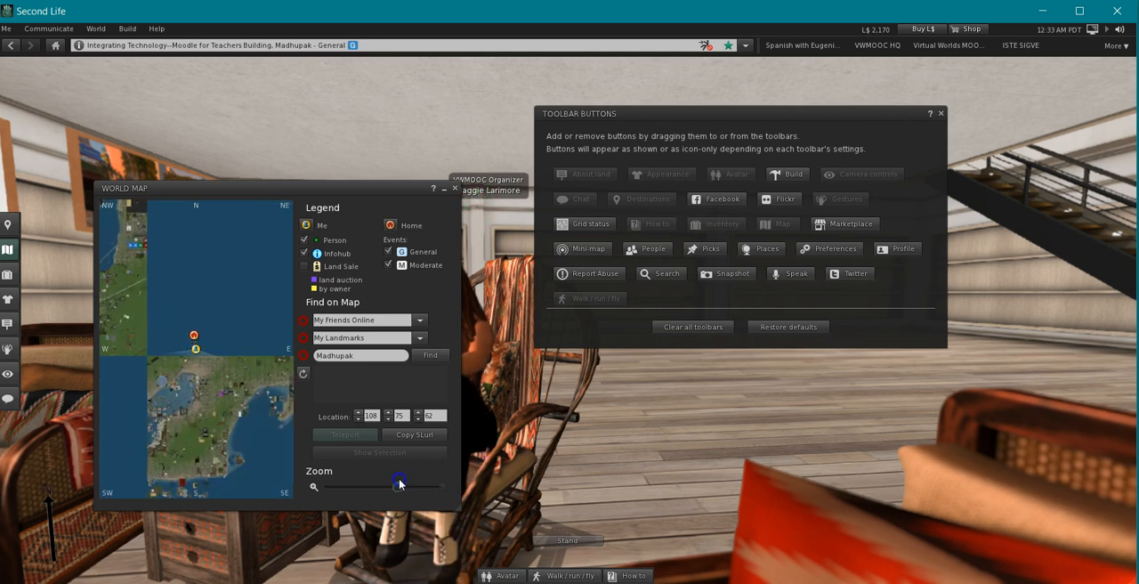
drag(399, 480, 372, 484)
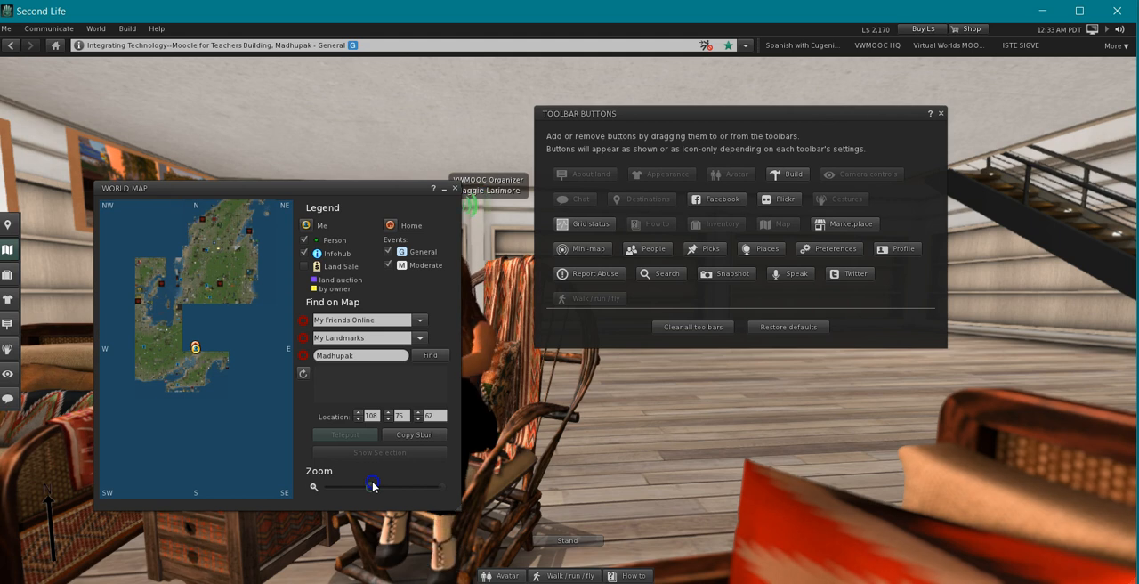
drag(374, 484, 354, 484)
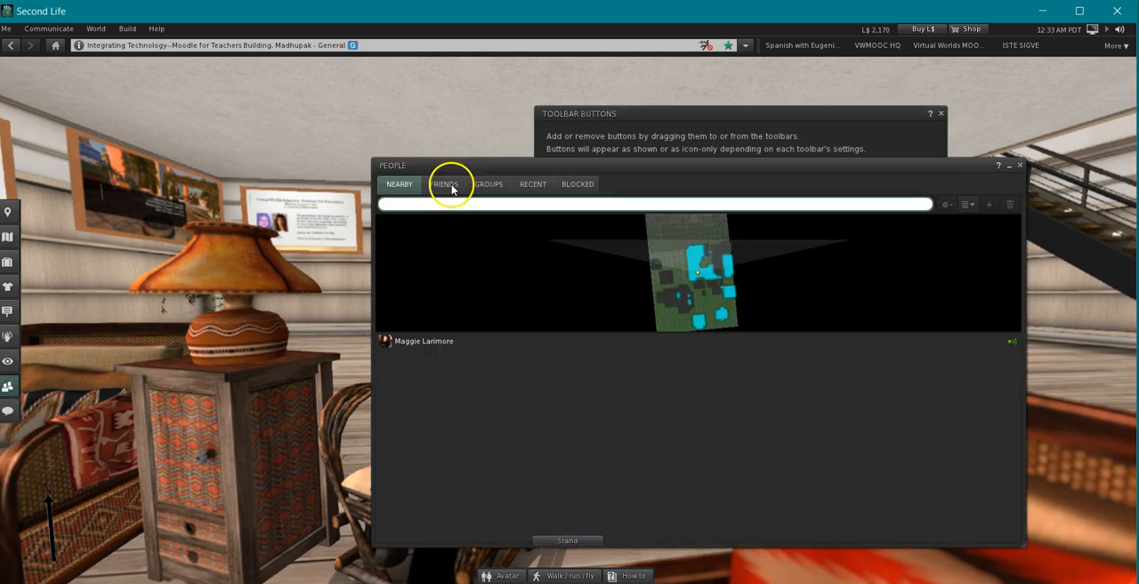
Step: Review the Friends, Groups and Recent lists, then close the People window
click(443, 185)
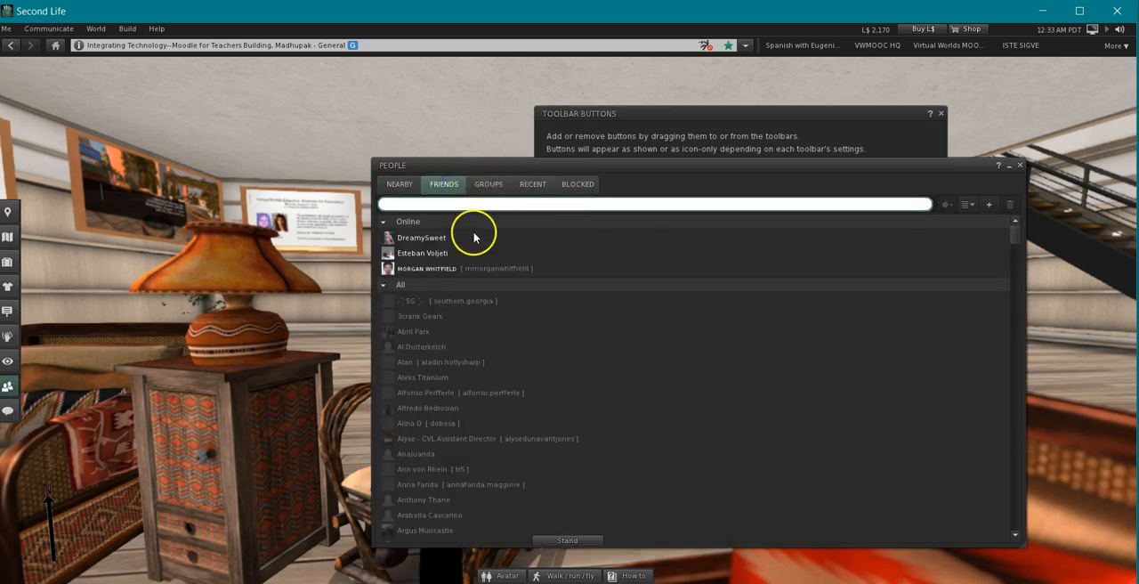
click(488, 185)
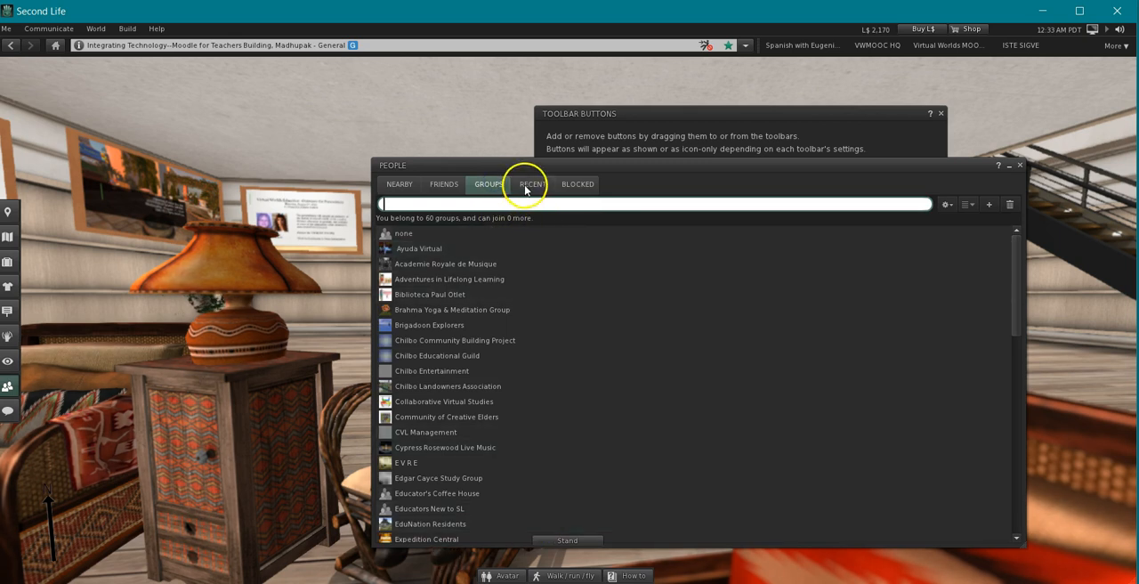
click(532, 185)
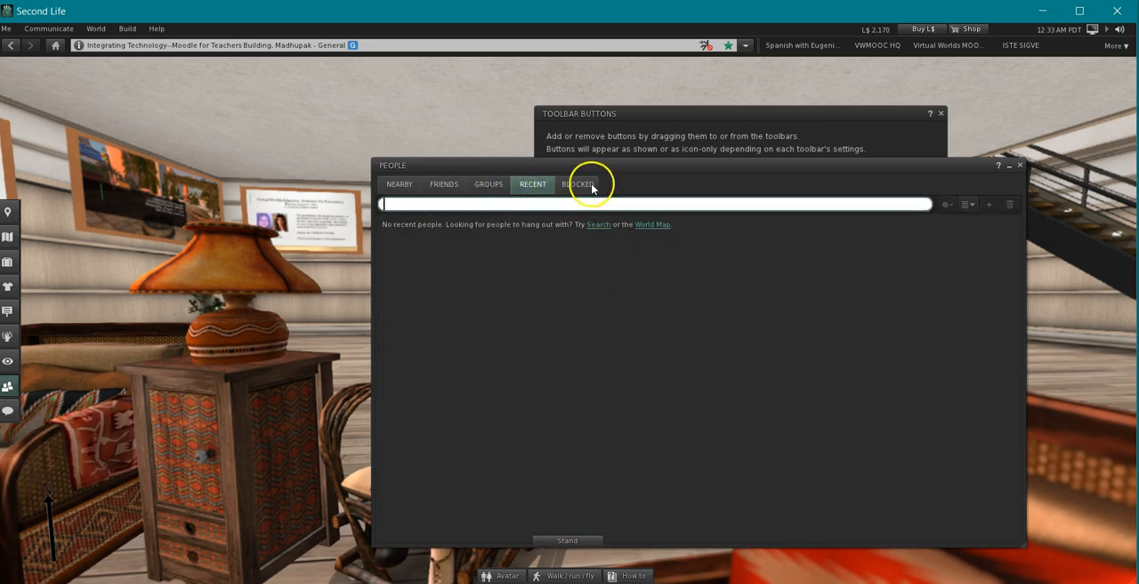
mouse_move(1021, 178)
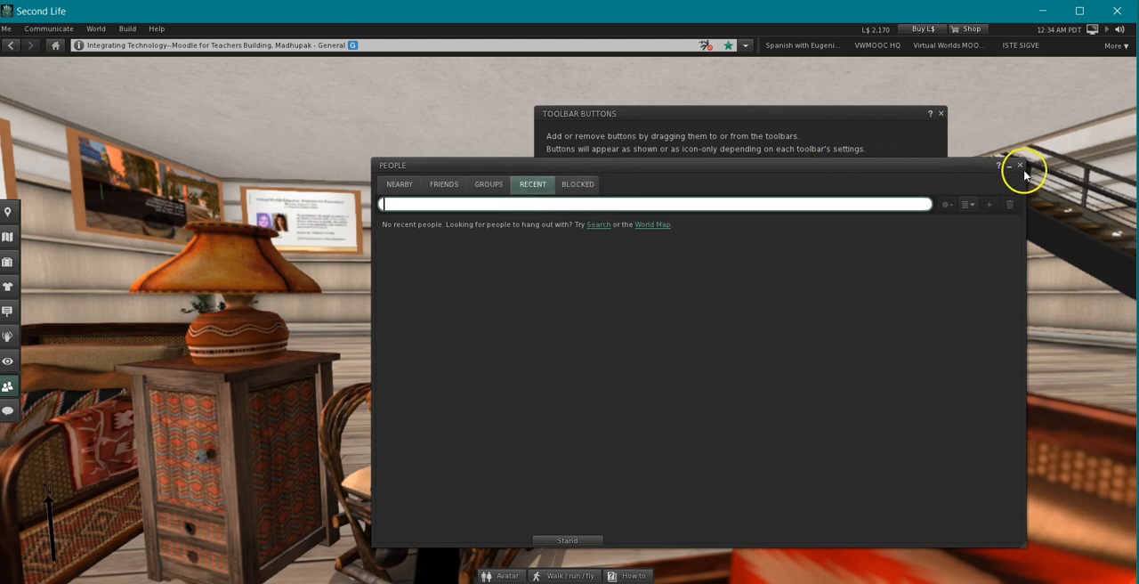
click(1020, 165)
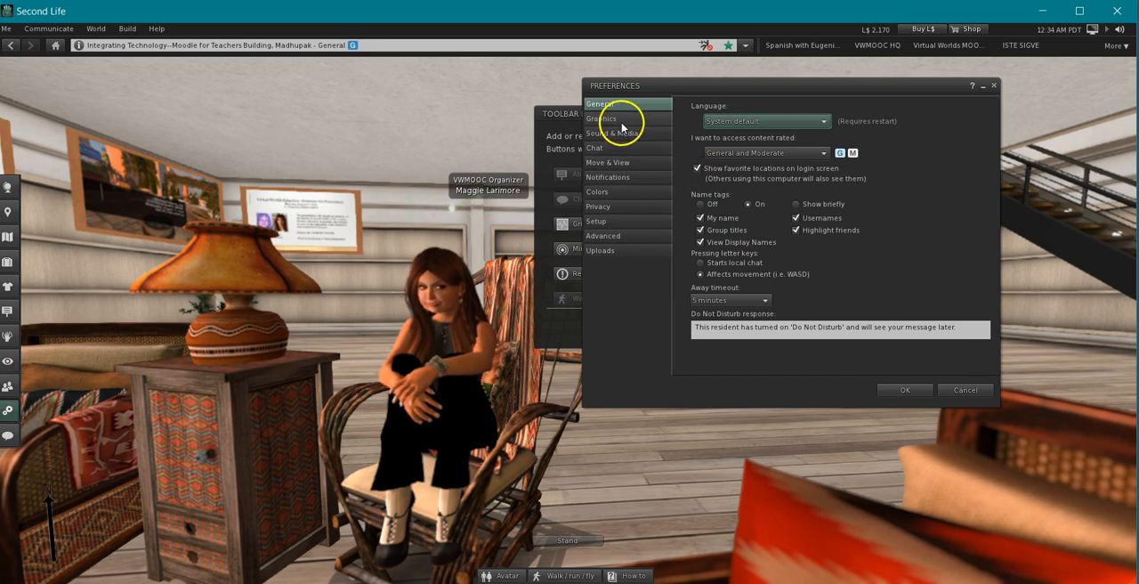
Step: Review the Graphics settings and close the Preferences window
click(601, 117)
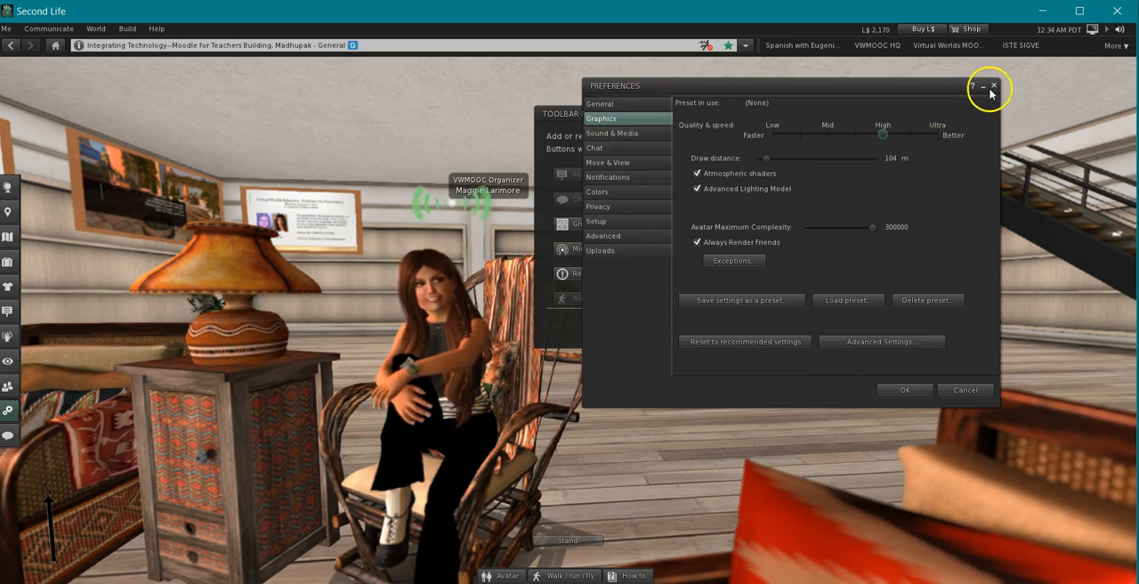
click(993, 85)
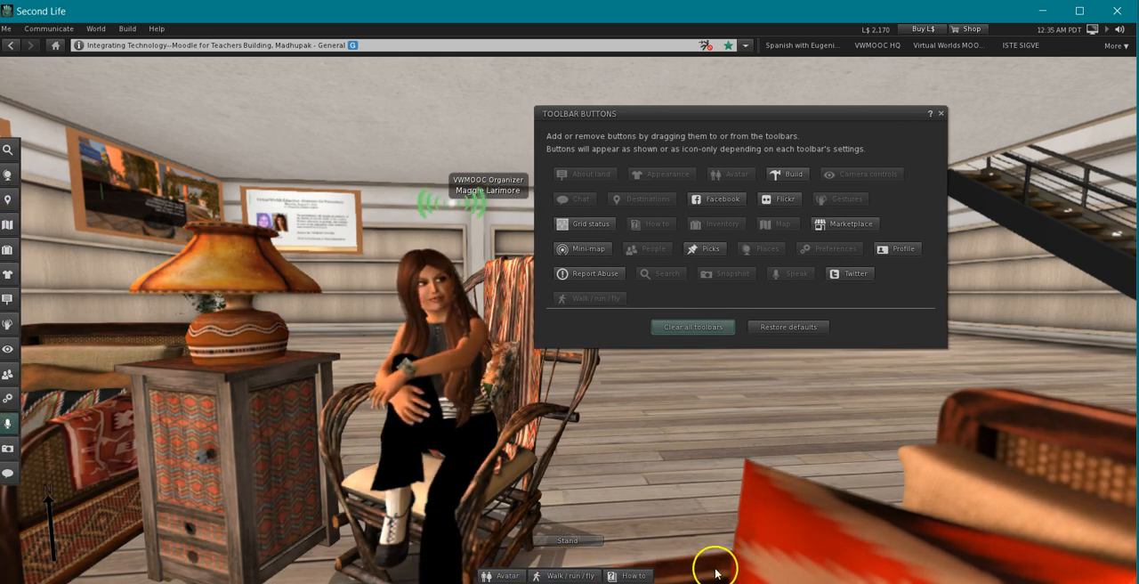
Step: Remove a button from the bottom toolbar and close the Toolbar Buttons window
right_click(634, 576)
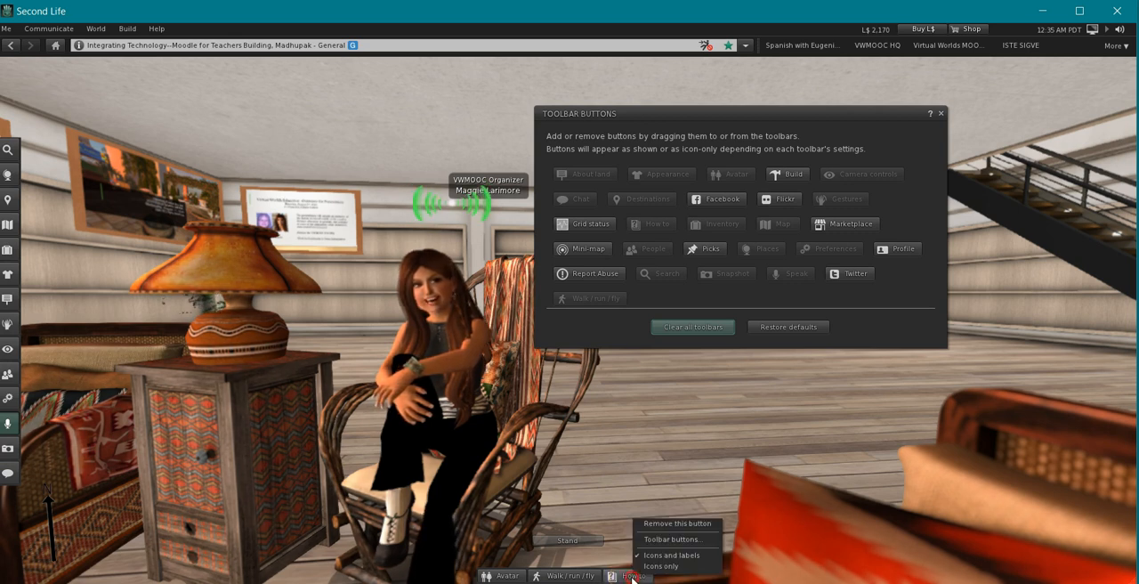
mouse_move(677, 523)
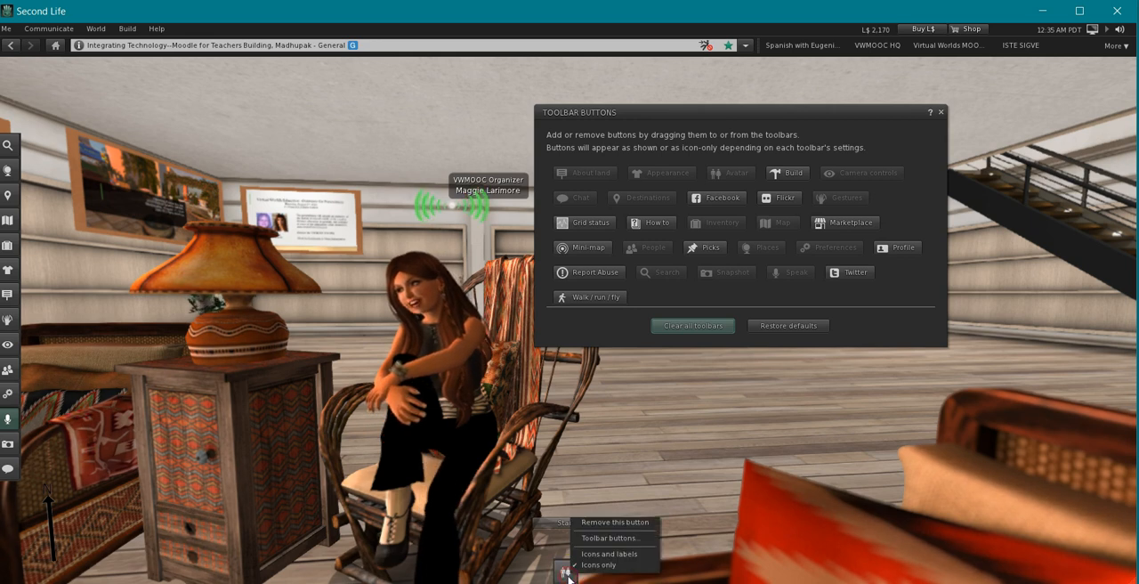
mouse_move(614, 521)
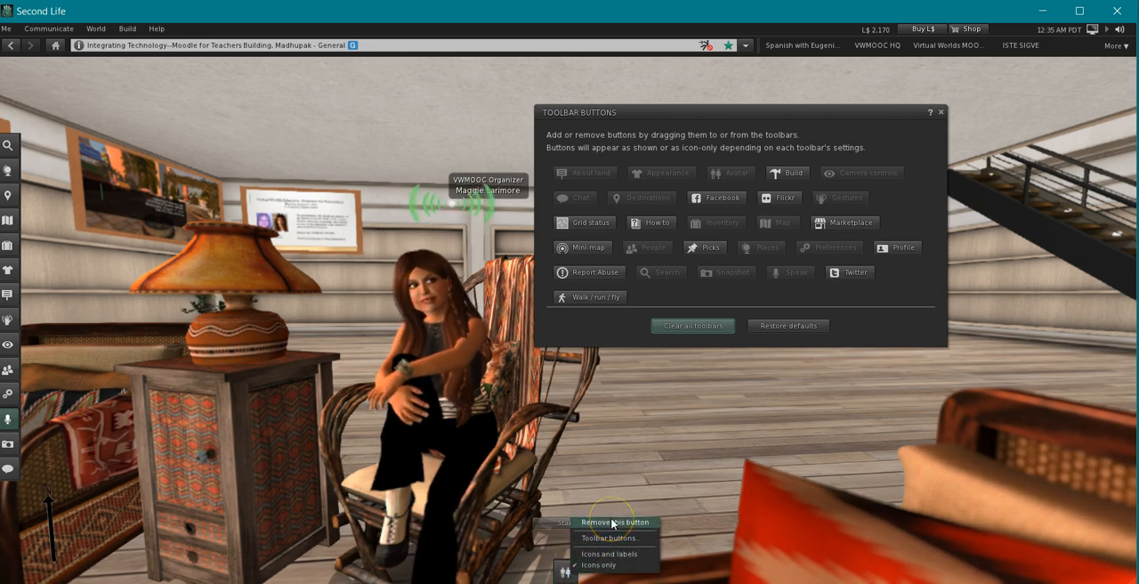
click(620, 522)
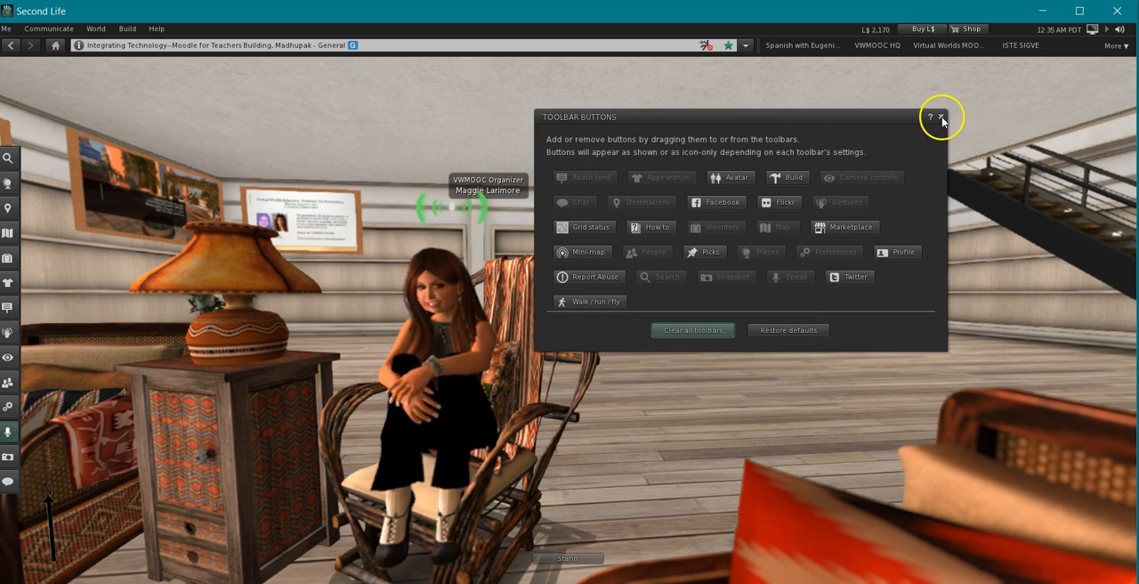
click(943, 117)
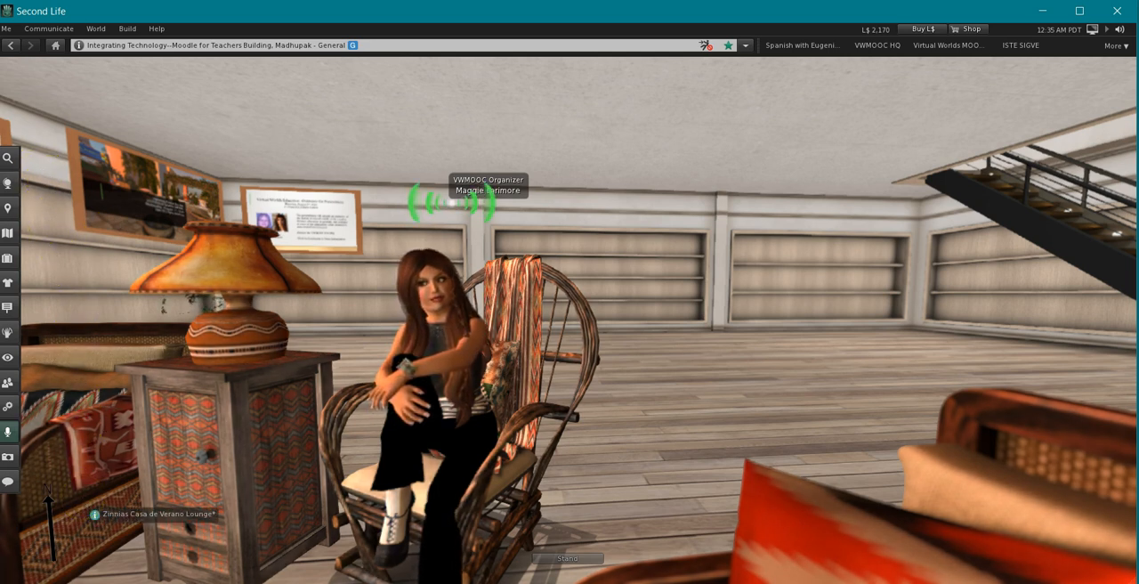
click(7, 29)
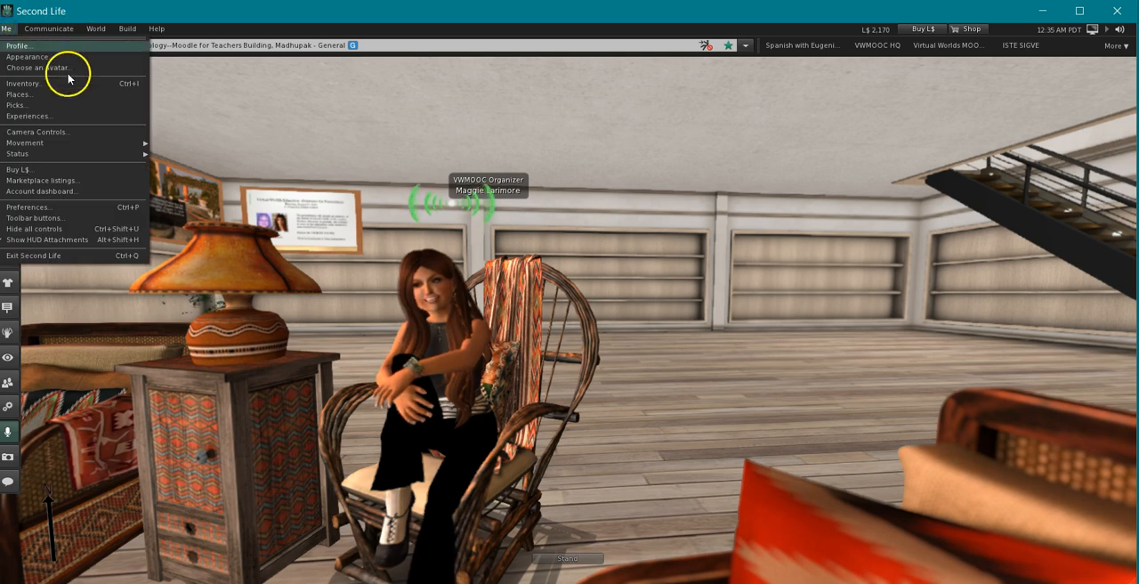
mouse_move(25, 142)
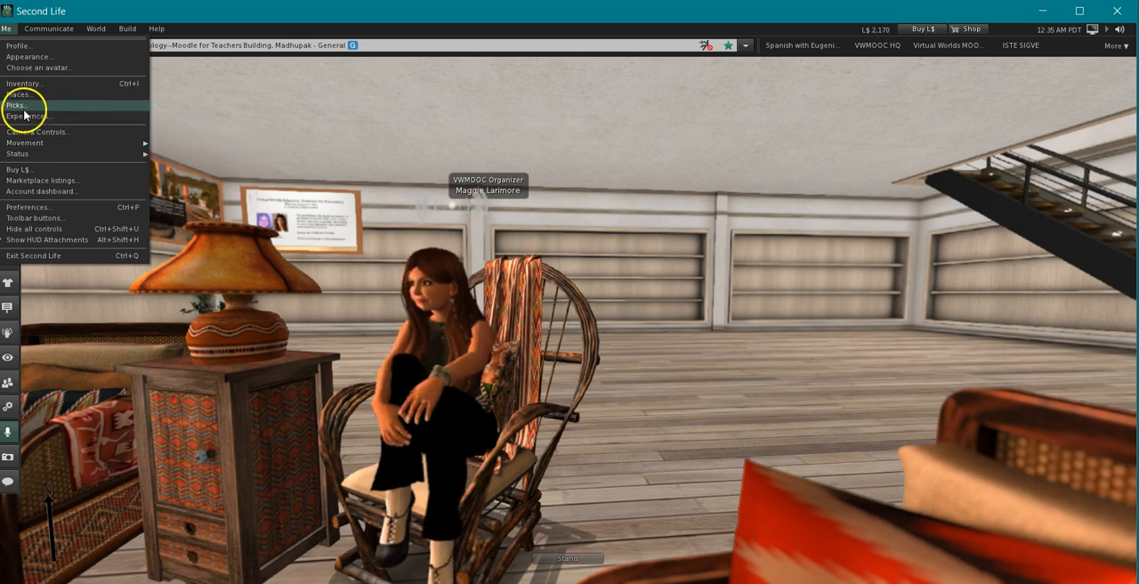
click(58, 28)
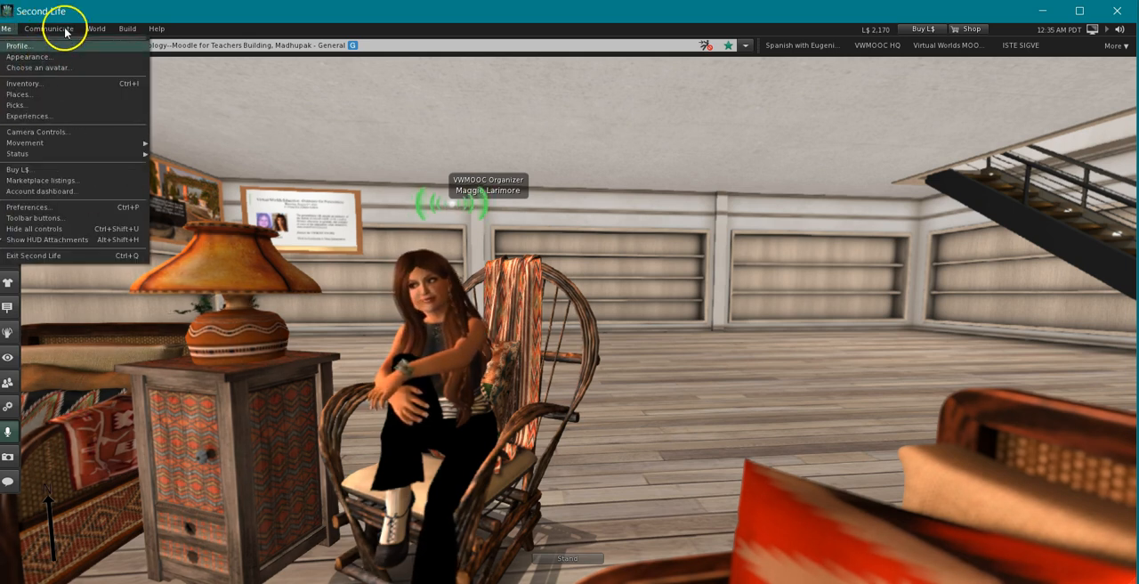
click(96, 28)
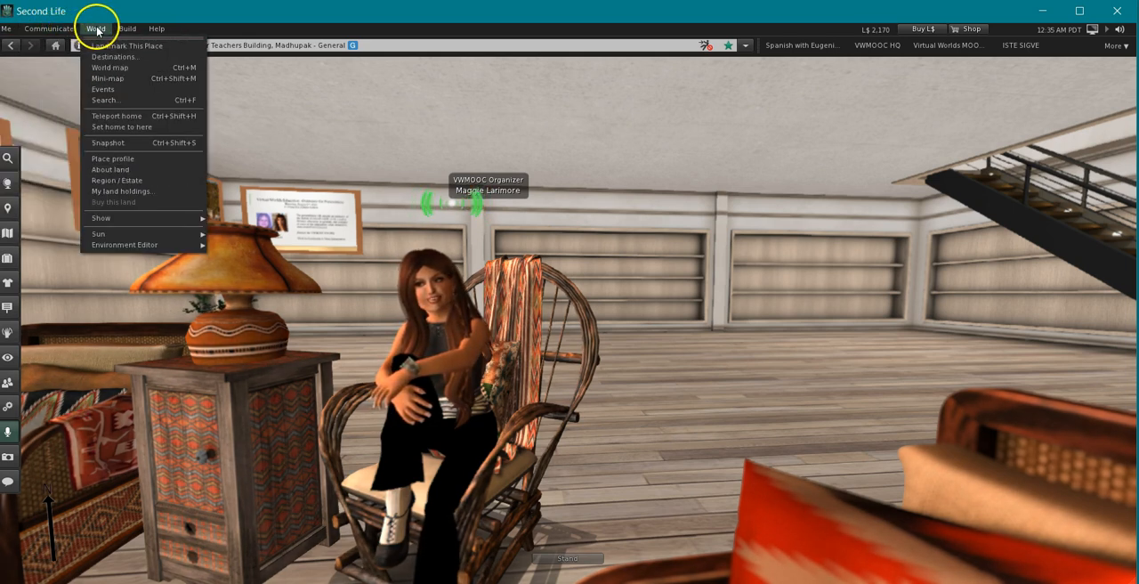
click(130, 28)
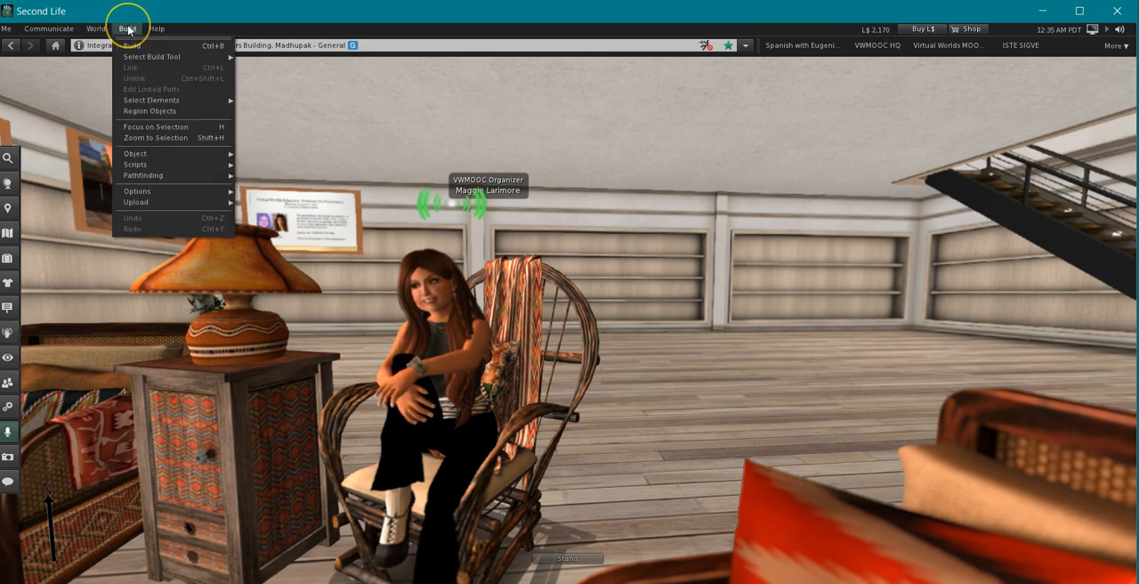
click(157, 28)
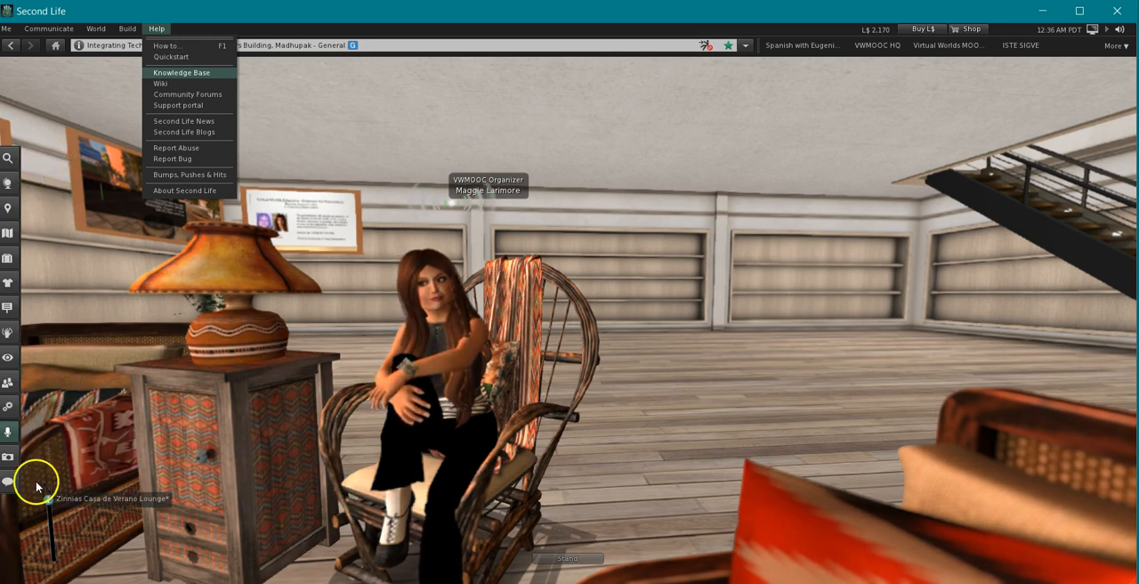
mouse_move(40, 302)
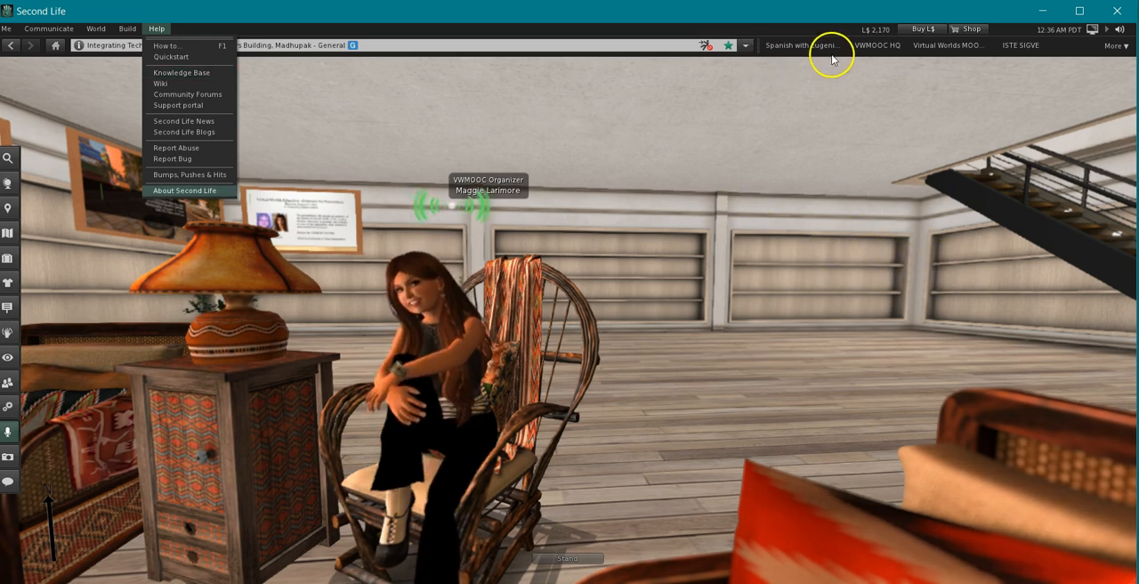
mouse_move(1109, 46)
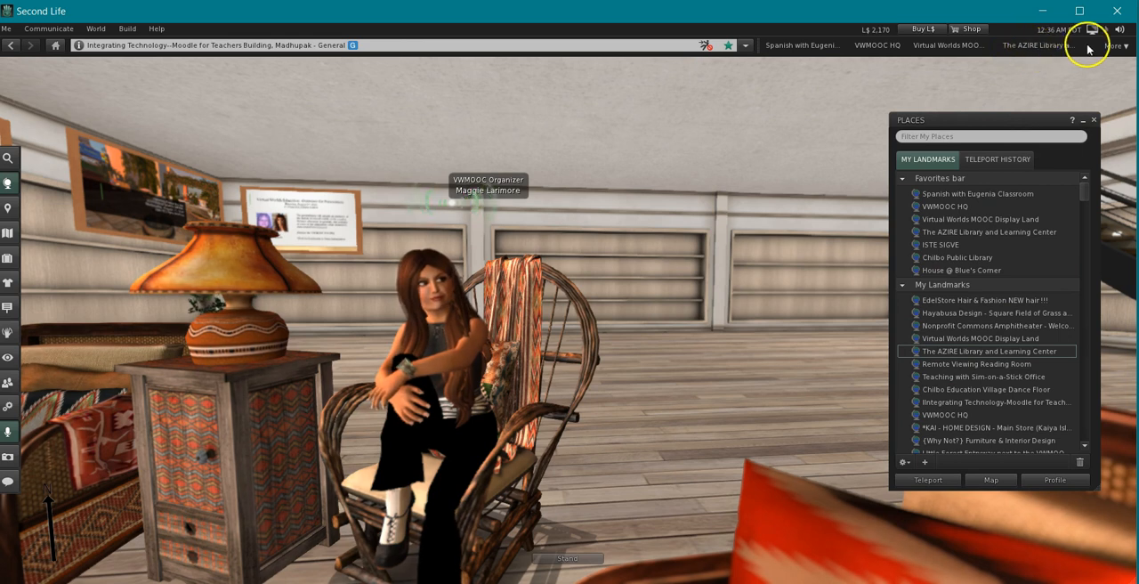
mouse_move(1021, 55)
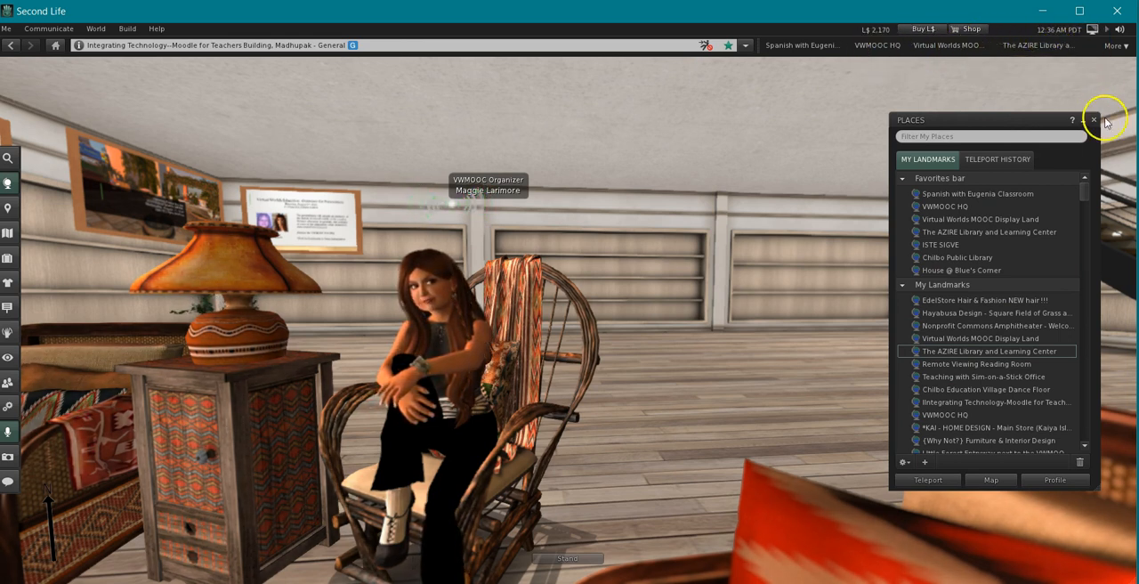
mouse_move(1095, 121)
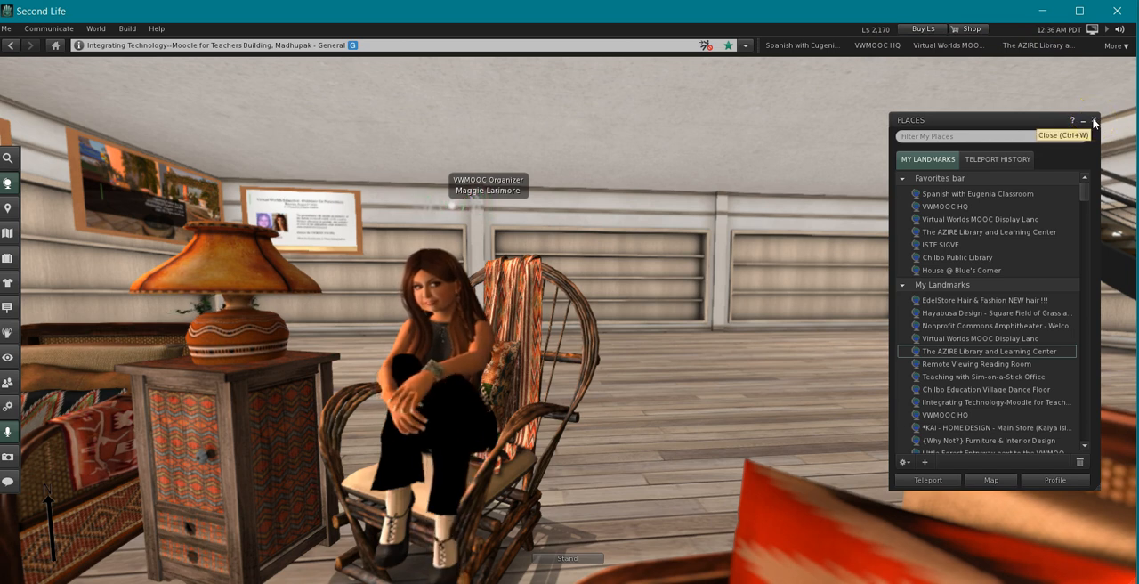
Step: Close the Places window after adding the AZIRE Library landmark to favorites
click(1094, 121)
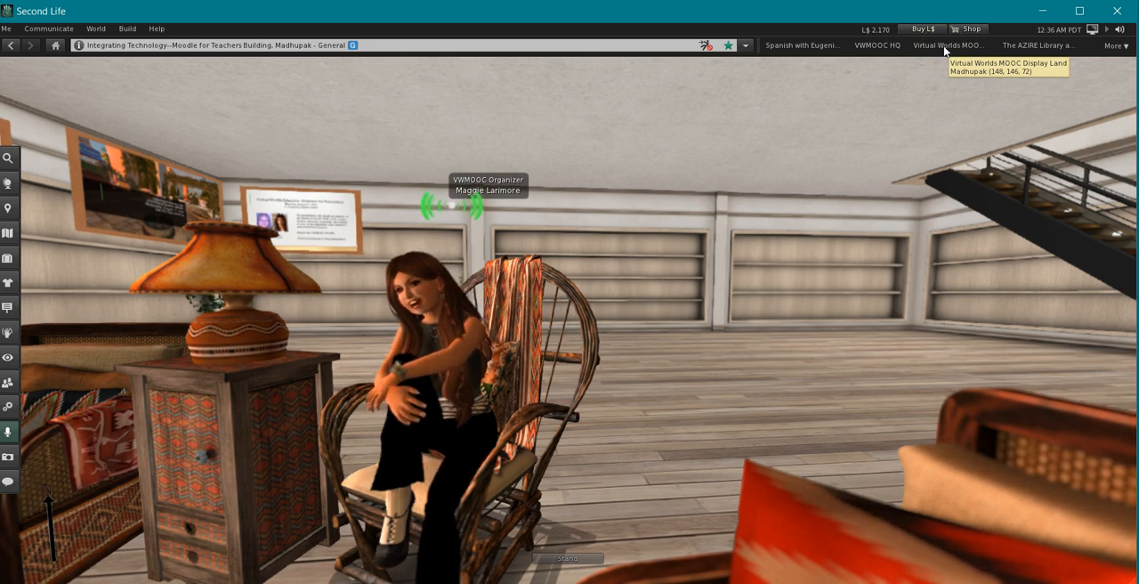
mouse_move(864, 61)
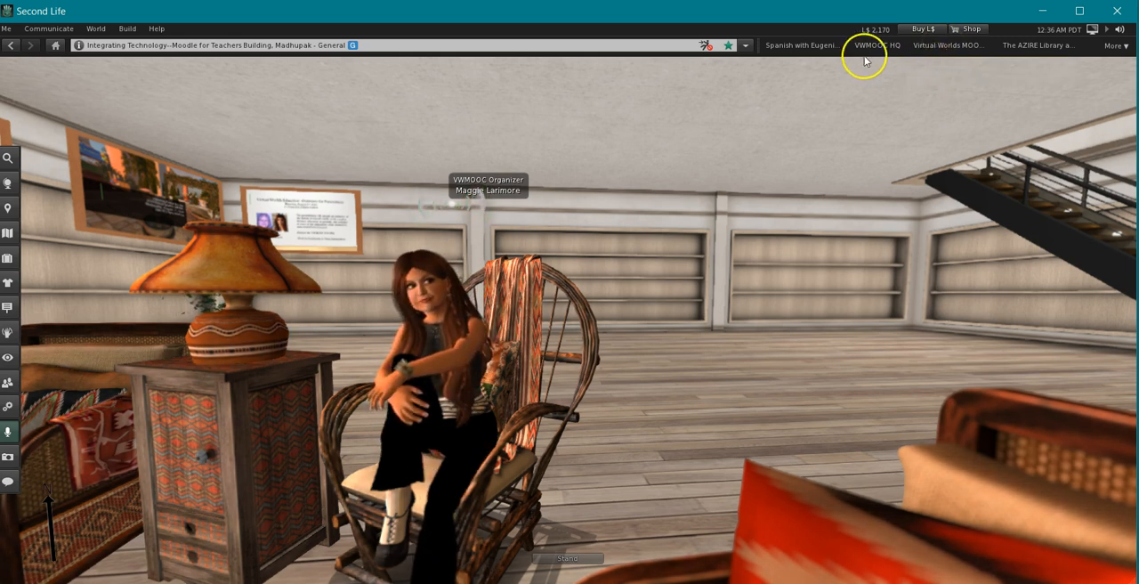
mouse_move(1131, 89)
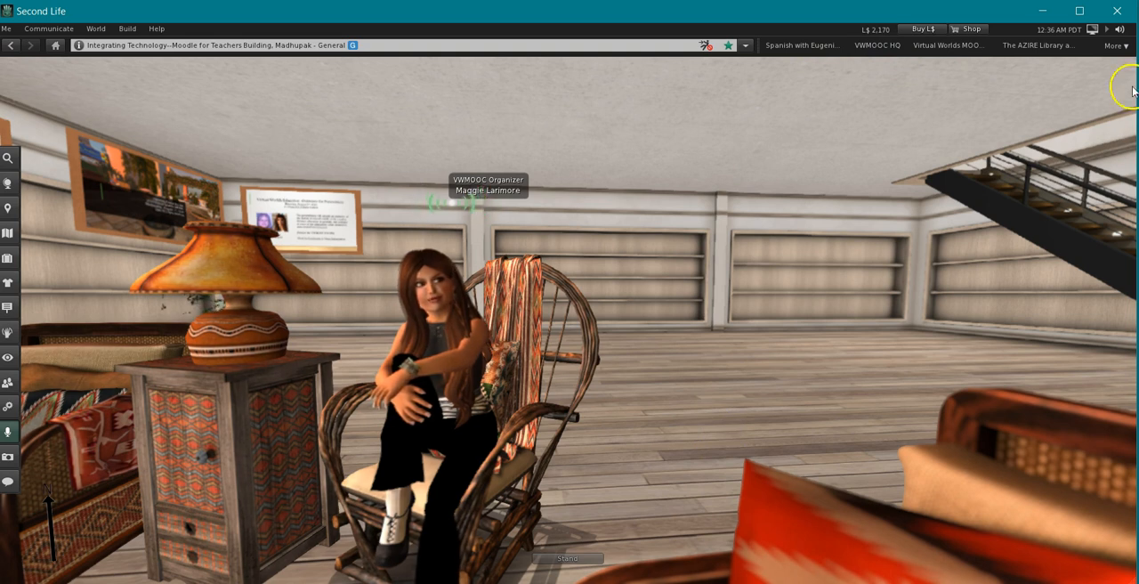